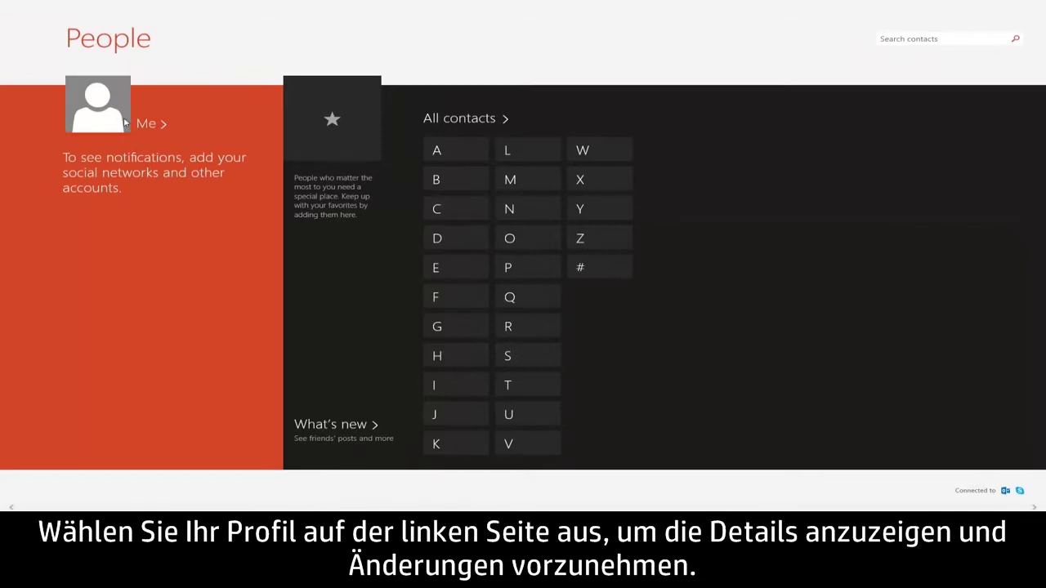
# Step: Open your own profile page from the Me picture on the People home screen
pyautogui.click(96, 105)
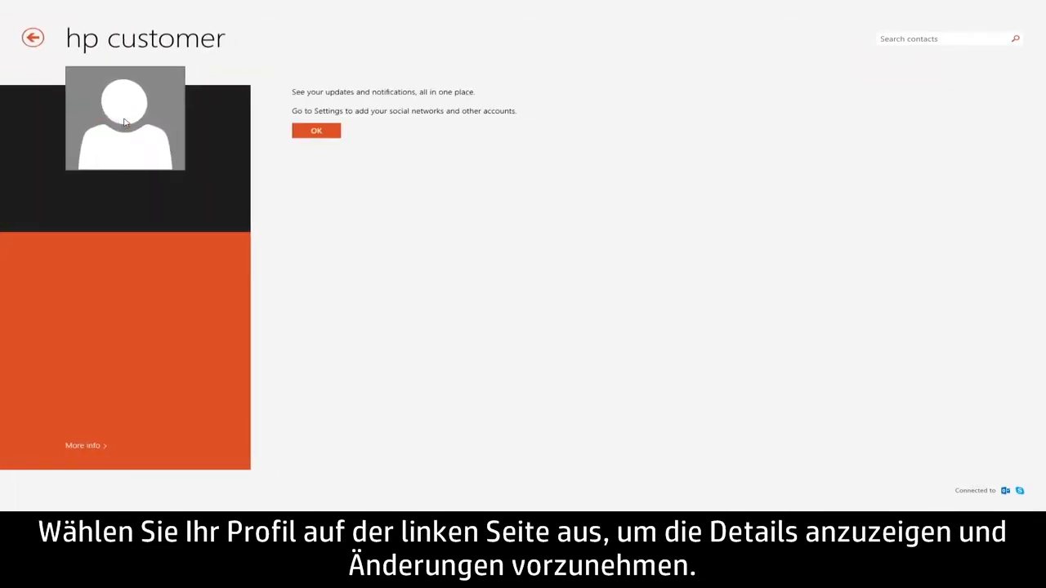
pyautogui.moveTo(201, 149)
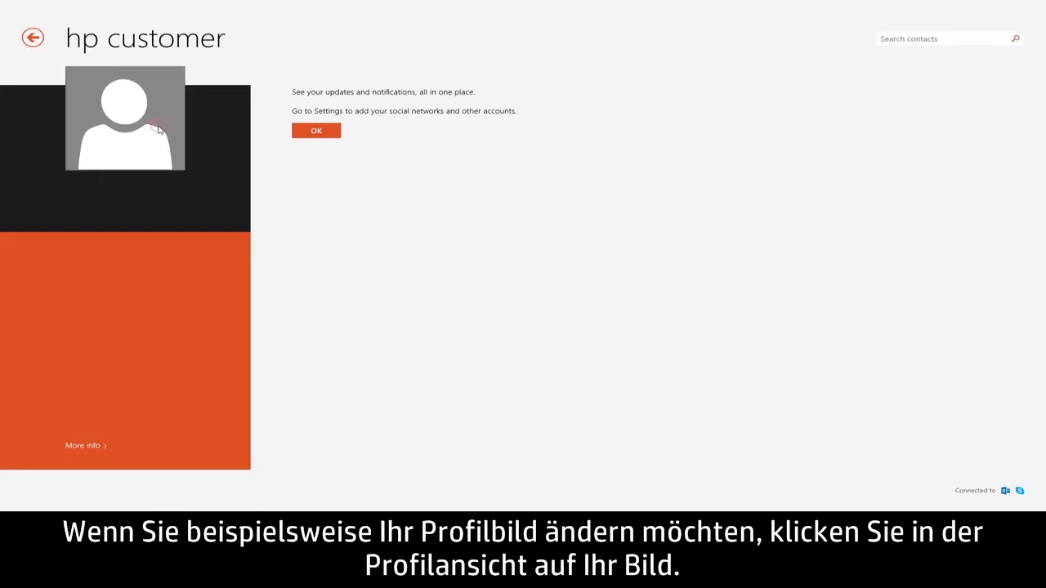
# Step: Replace the grey silhouette profile picture with the hooded young man photo from Pictures
pyautogui.click(125, 118)
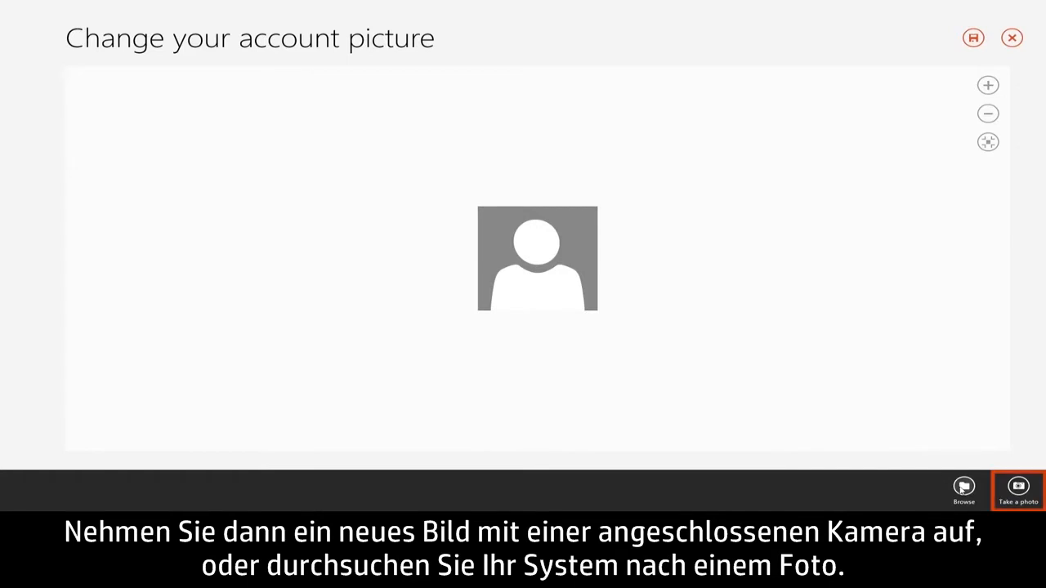
pyautogui.moveTo(963, 492)
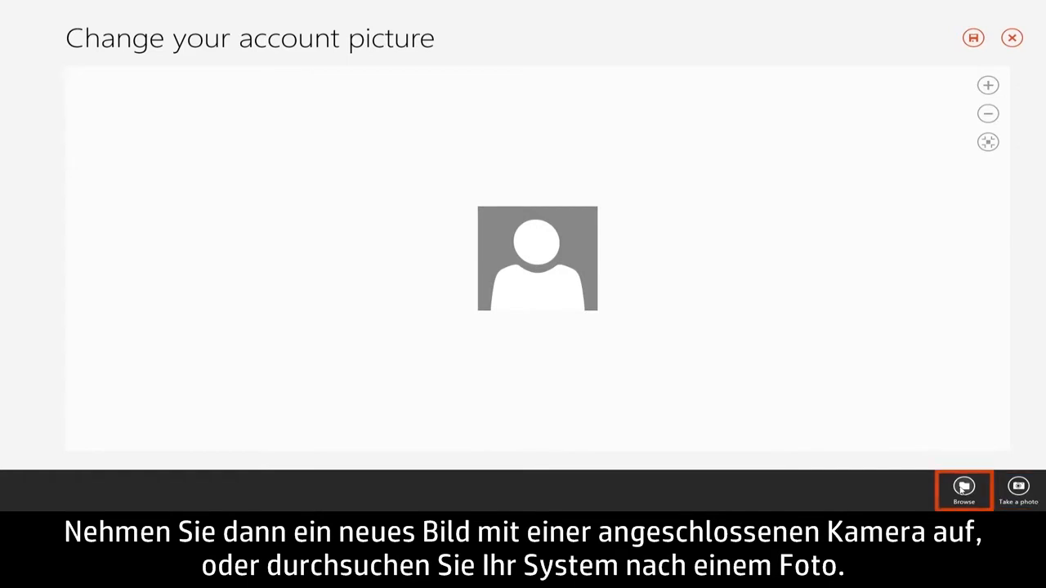
pyautogui.click(964, 489)
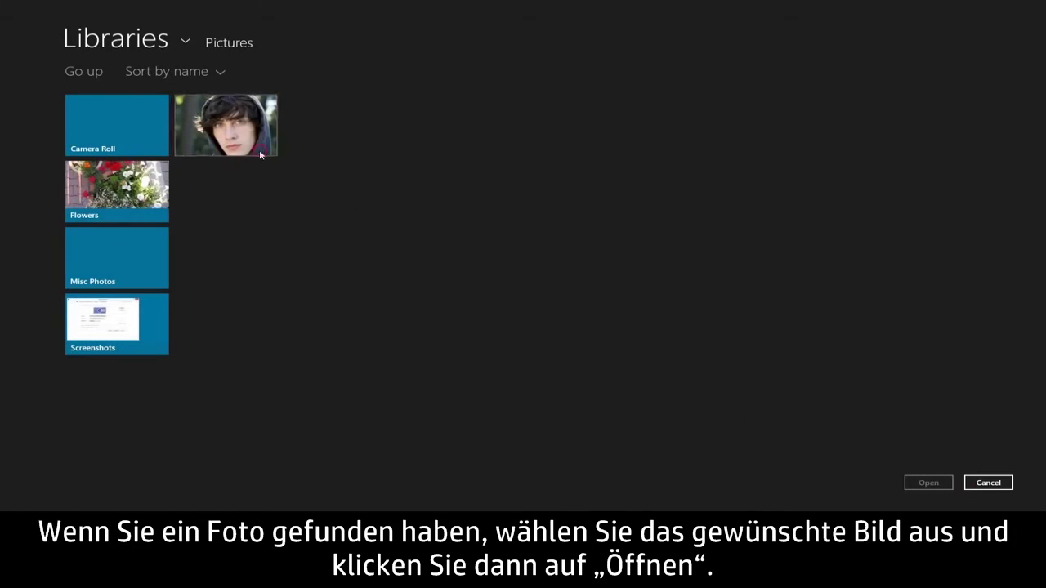
pyautogui.click(225, 125)
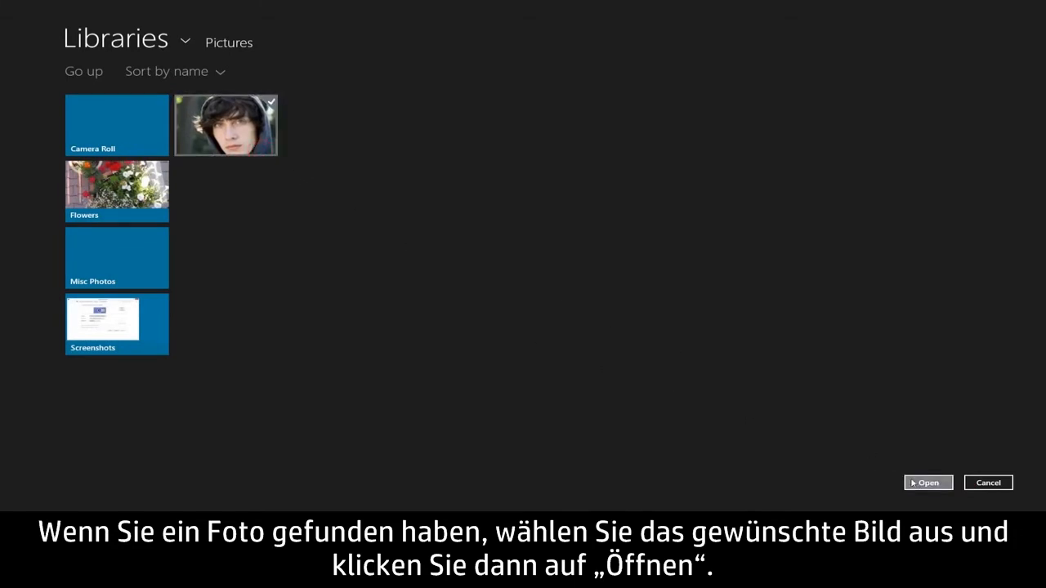
pyautogui.click(927, 483)
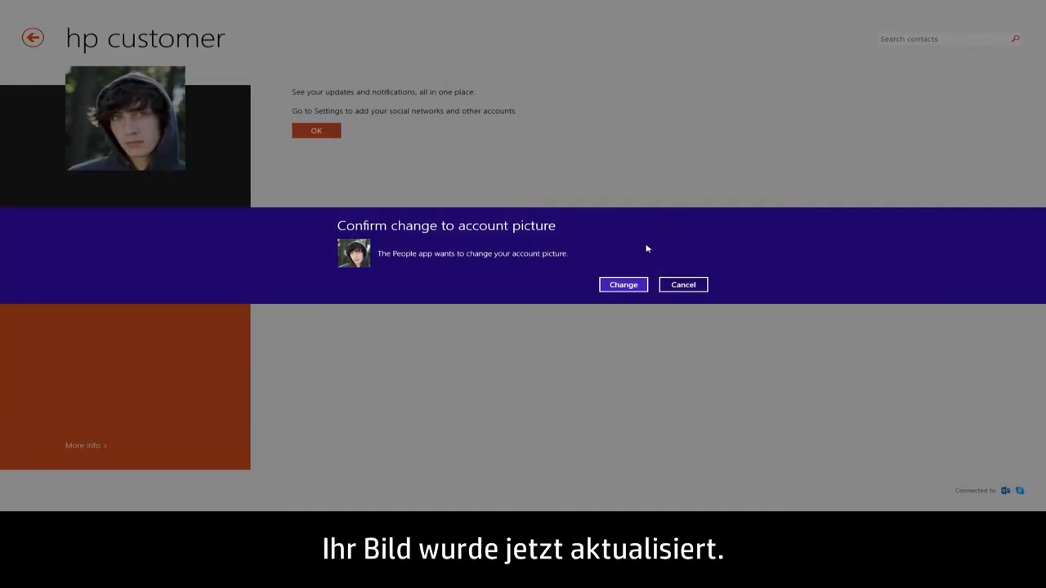
pyautogui.click(623, 284)
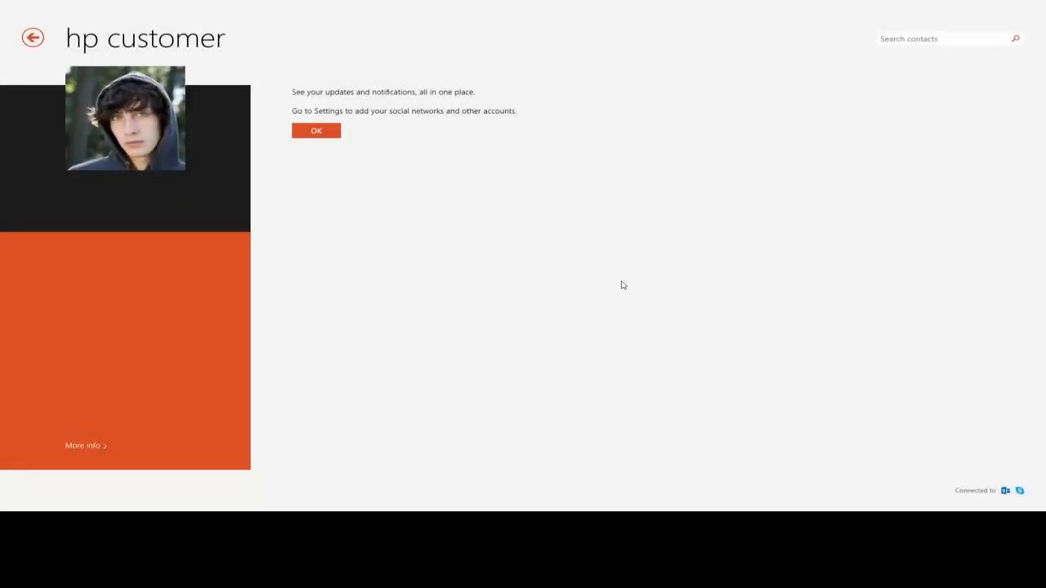
# Step: Return to the People home and show the Facebook account's settings under Connected to
pyautogui.click(315, 131)
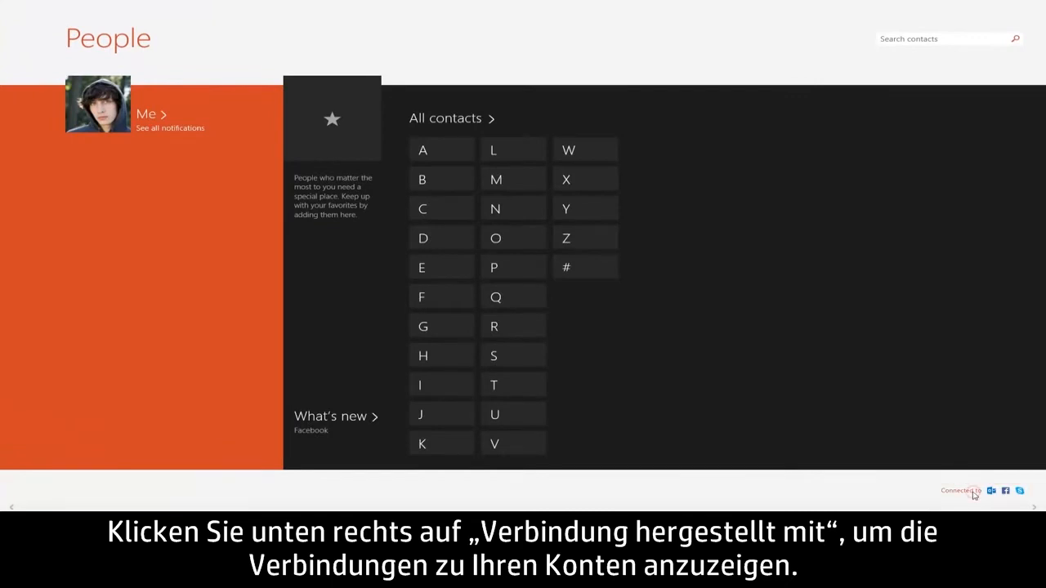
pyautogui.click(963, 488)
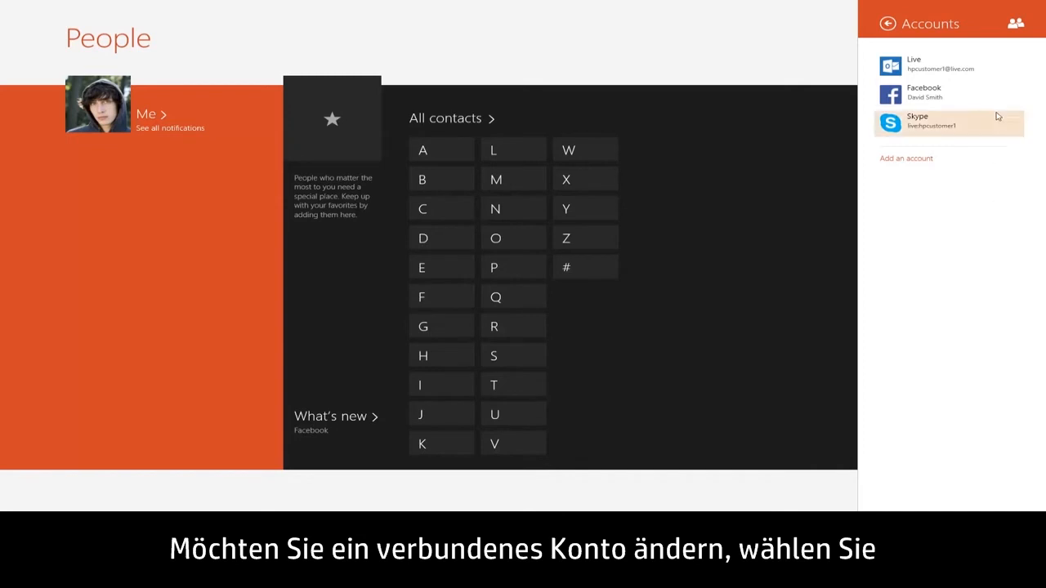
pyautogui.click(925, 91)
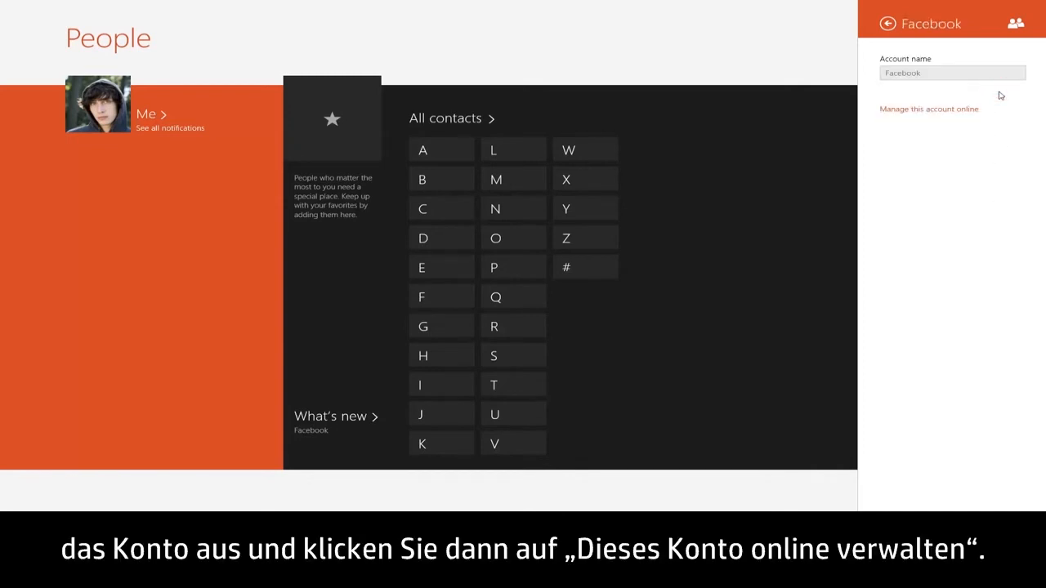
# Step: Save the Facebook connection permissions on the Microsoft account page in Internet Explorer
pyautogui.click(931, 108)
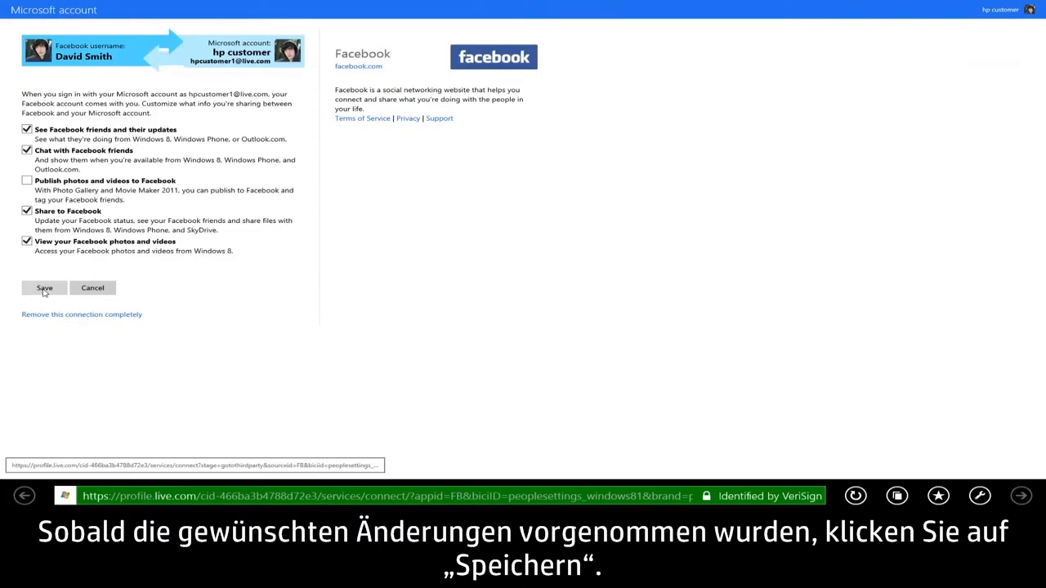
pyautogui.click(44, 288)
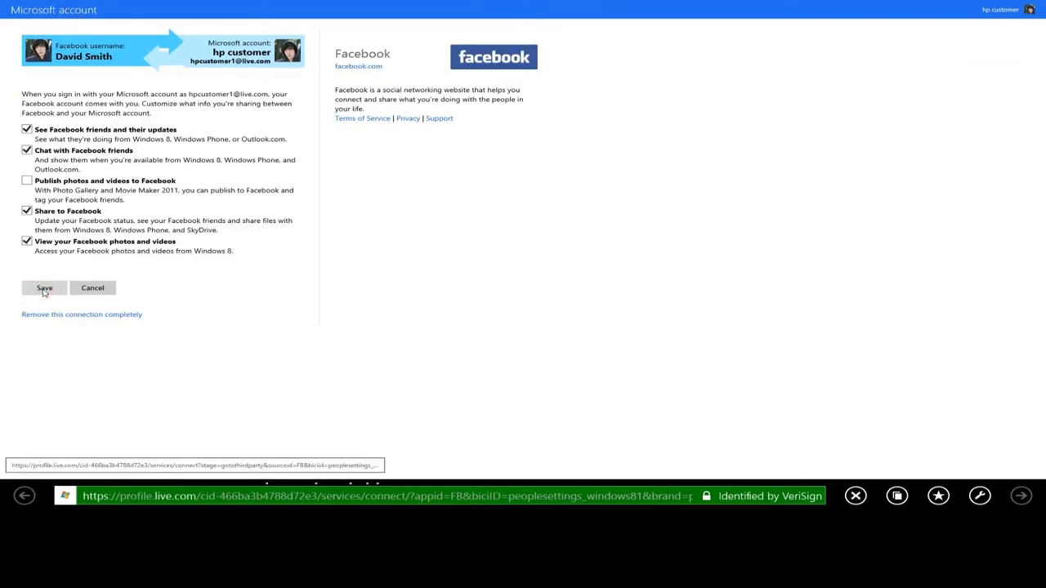
pyautogui.click(47, 287)
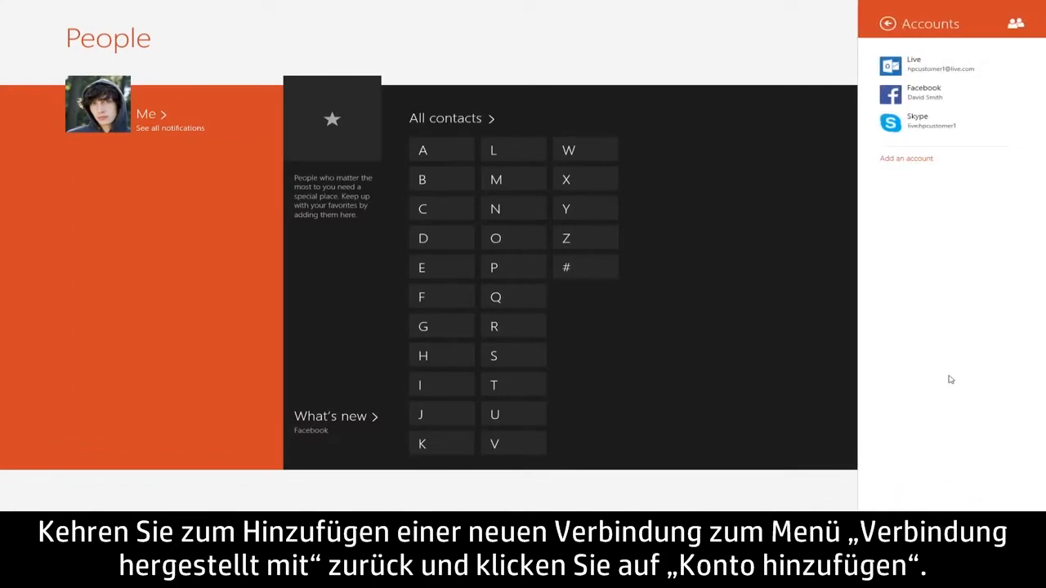
# Step: Connect the Twitter account DavidSmith_prd to the People app and authorize it
pyautogui.click(905, 158)
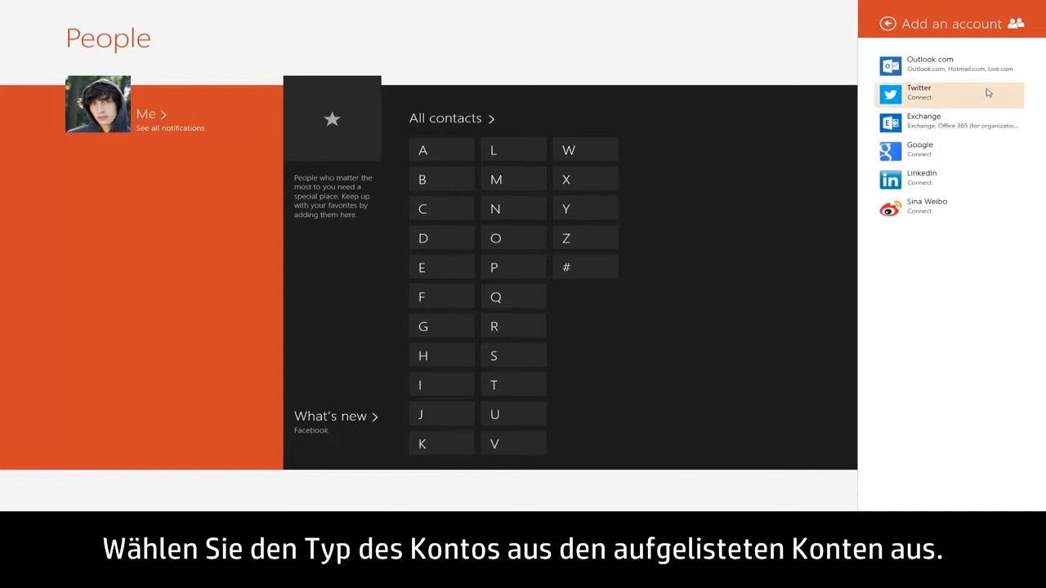
pyautogui.click(927, 92)
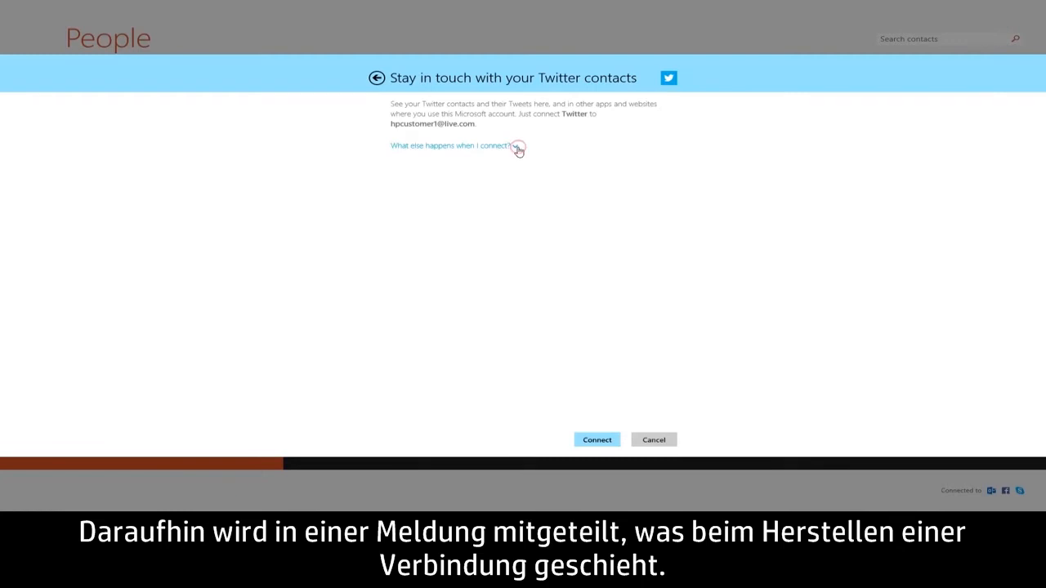
pyautogui.click(449, 147)
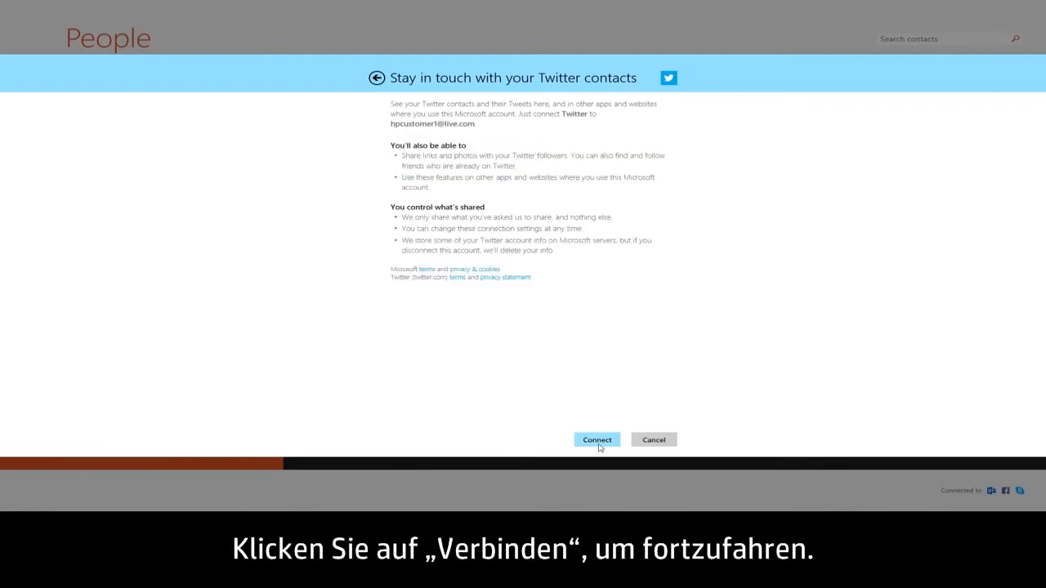
pyautogui.click(596, 439)
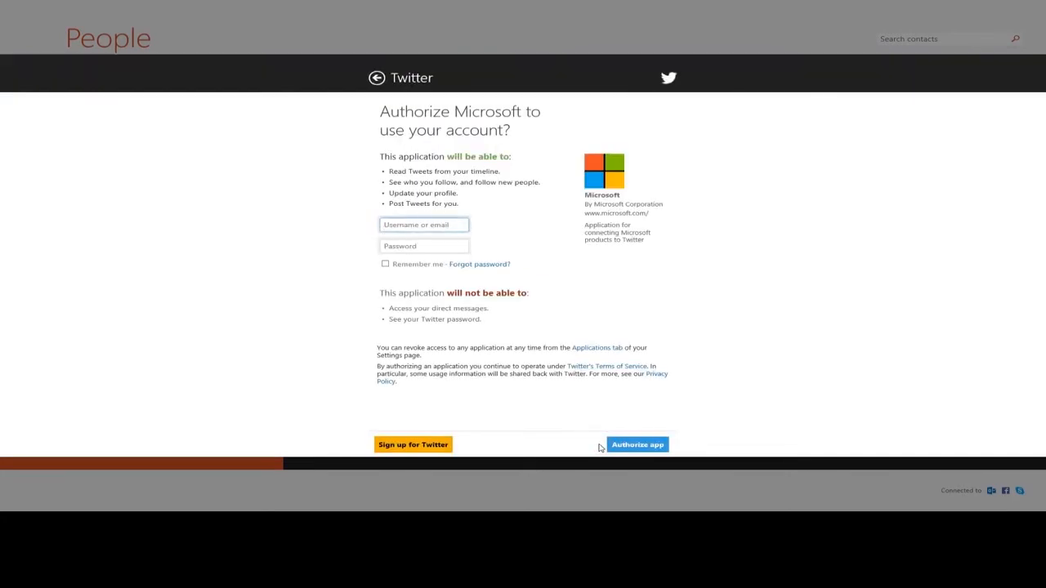
pyautogui.write('DavidSmith_prd')
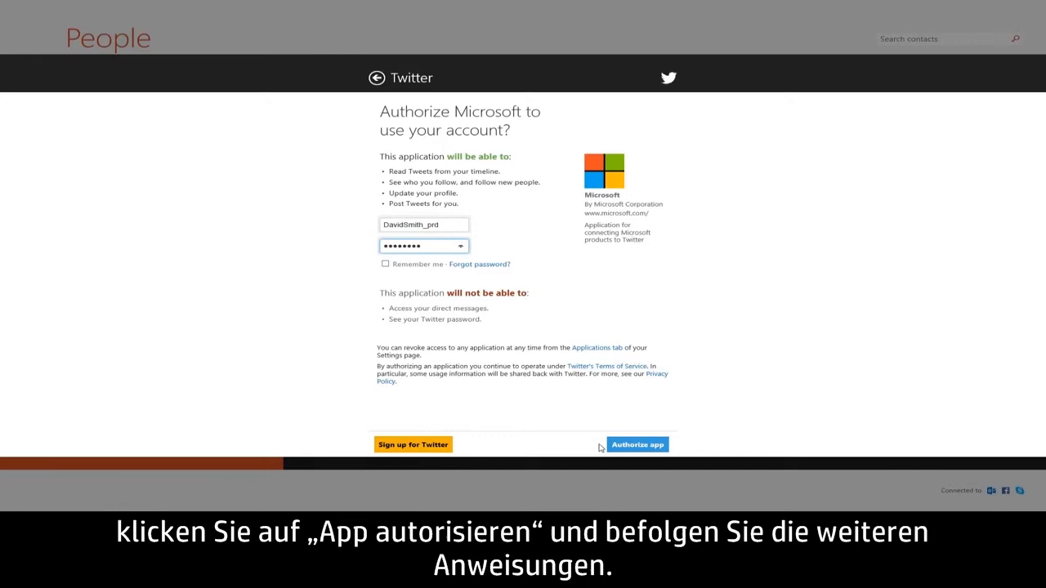
pyautogui.click(637, 444)
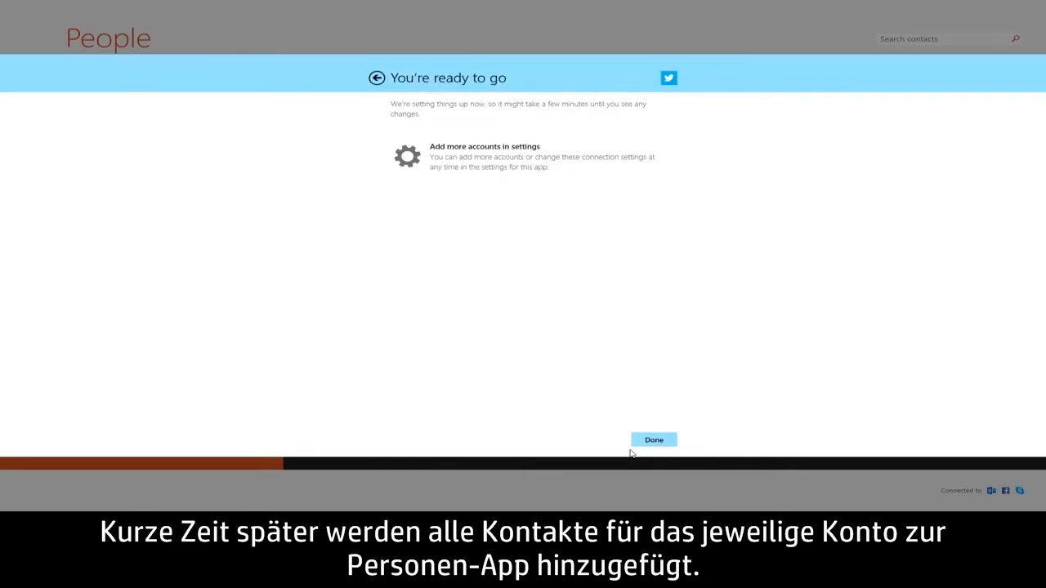
# Step: Finish Twitter setup, browse the What's new posts, and return to the People home
pyautogui.click(653, 440)
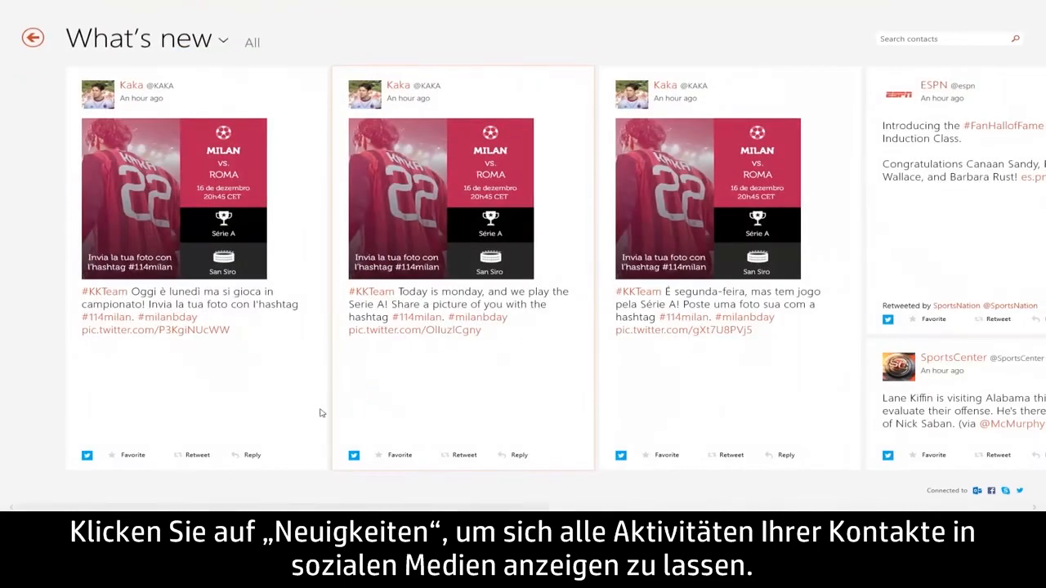
pyautogui.hscroll(3)
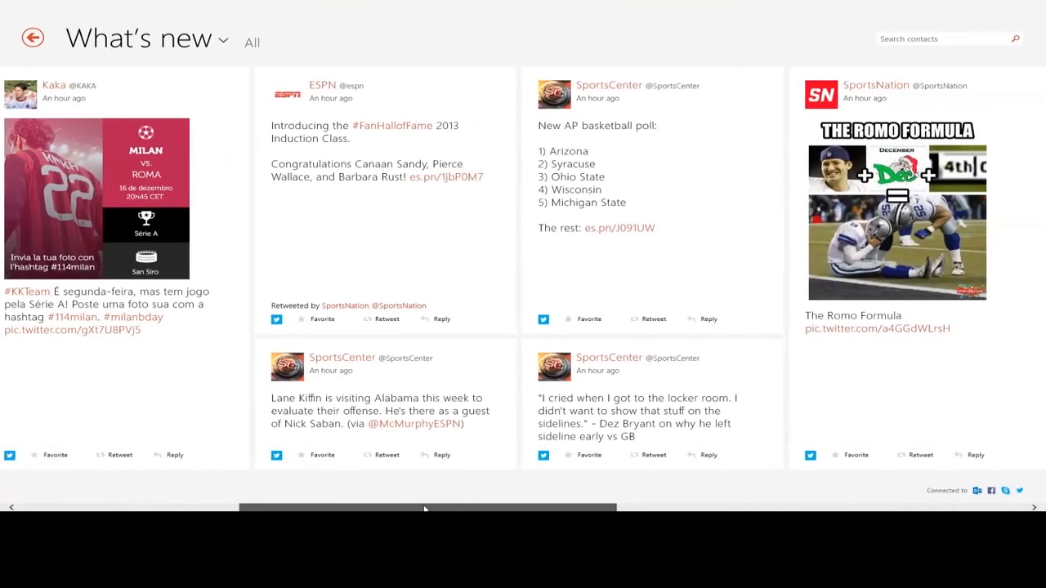
pyautogui.click(33, 39)
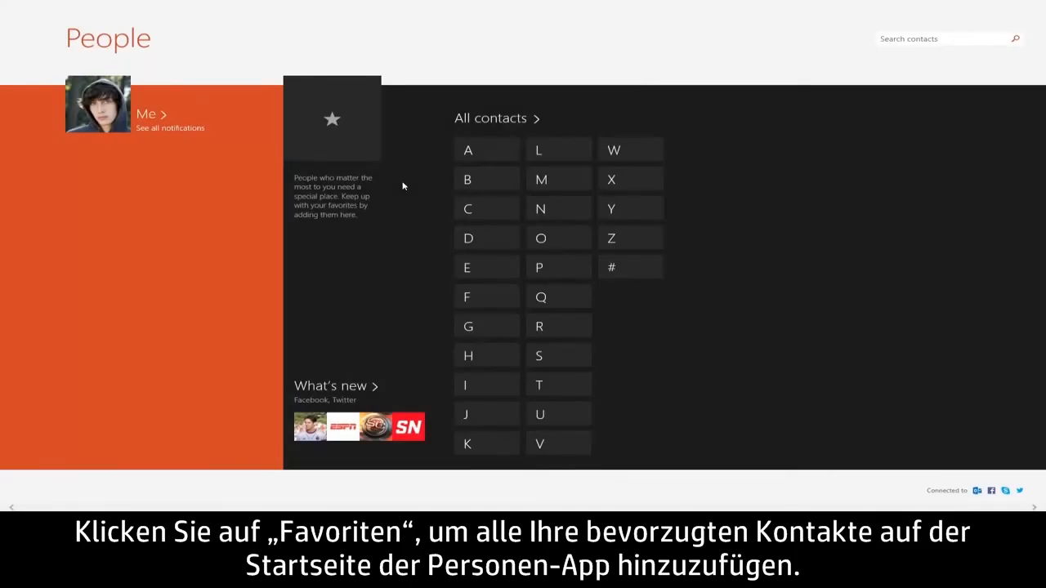
# Step: Choose favorite contacts in the picker opened from the star Favorites tile
pyautogui.click(332, 118)
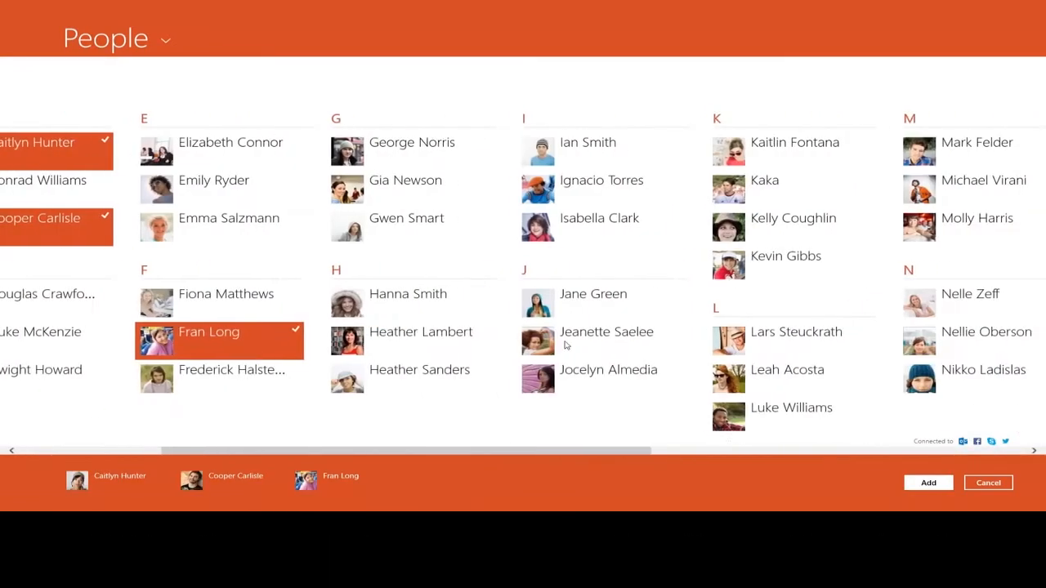
pyautogui.click(787, 255)
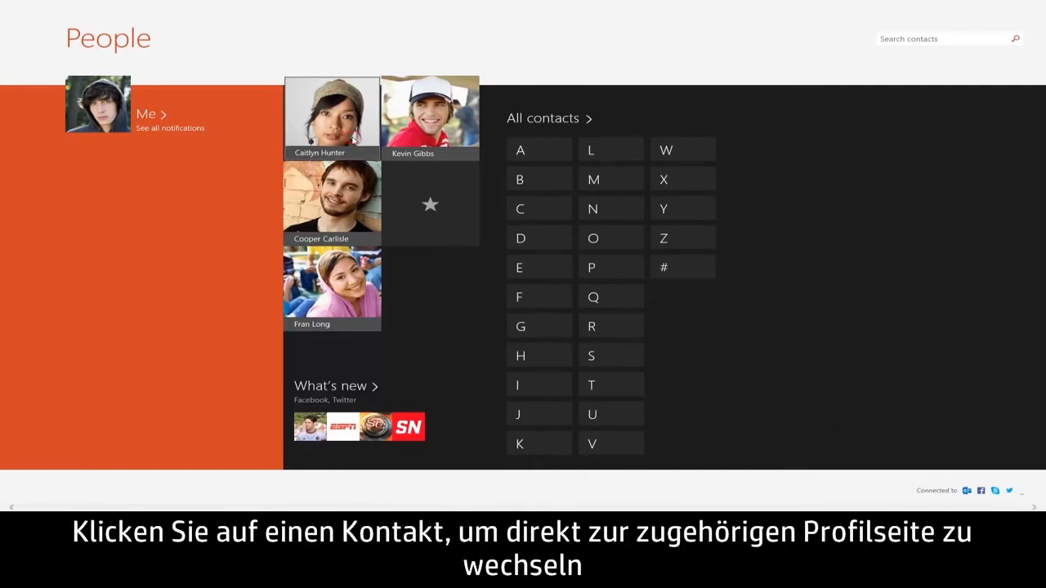
pyautogui.click(330, 115)
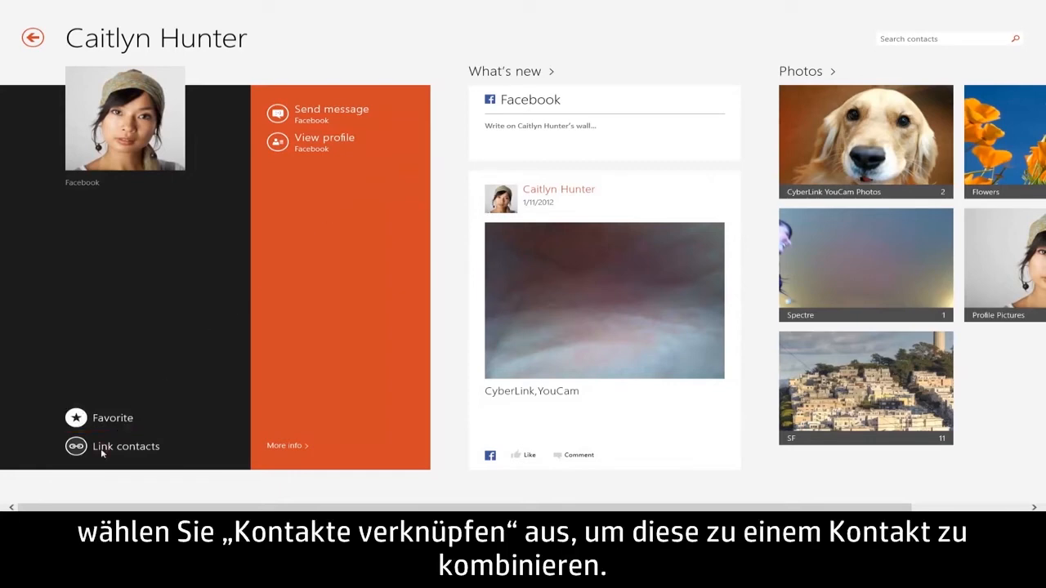
pyautogui.click(112, 447)
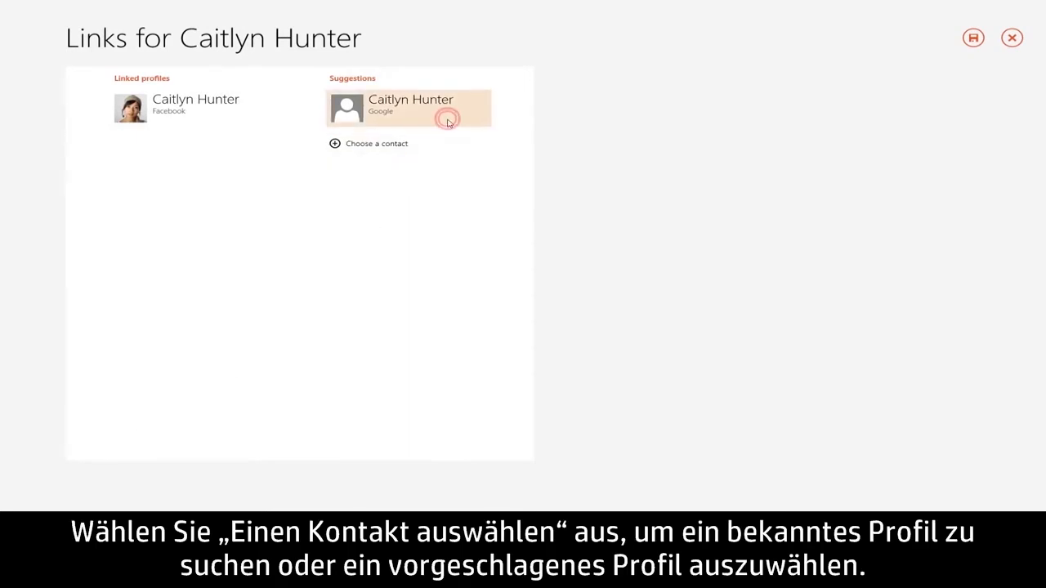
pyautogui.click(447, 121)
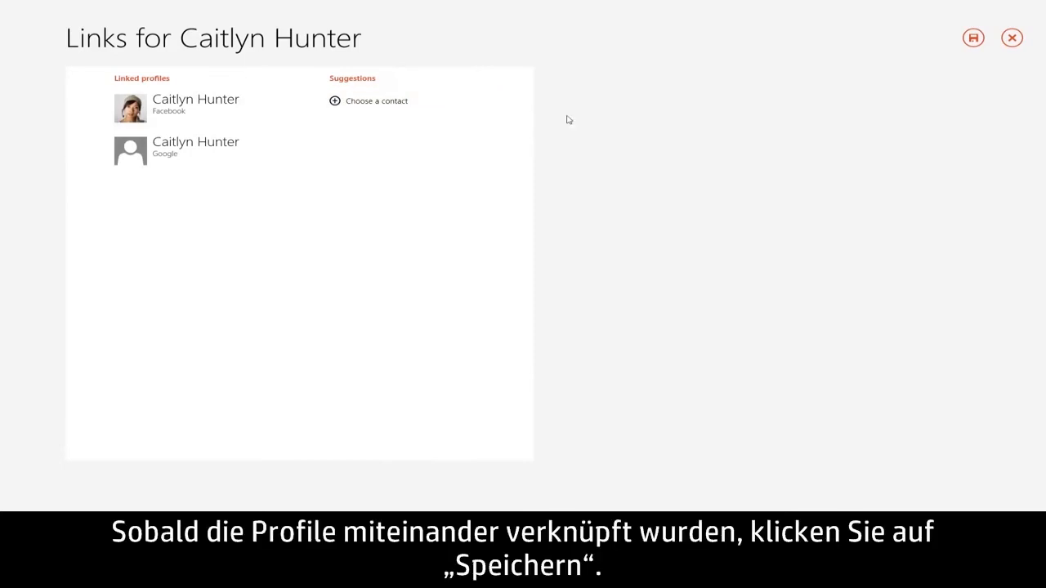
pyautogui.click(972, 39)
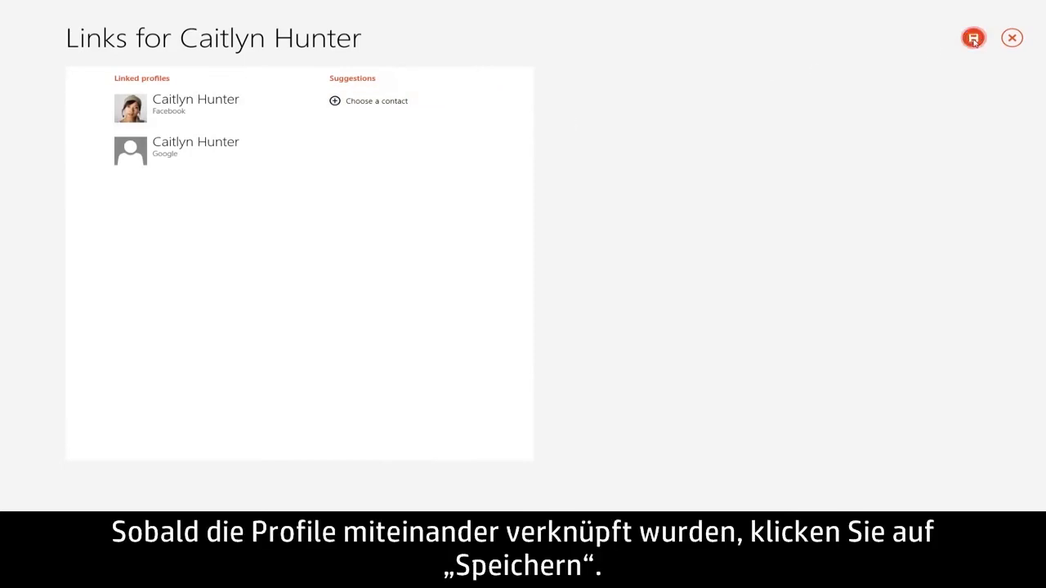
pyautogui.click(973, 37)
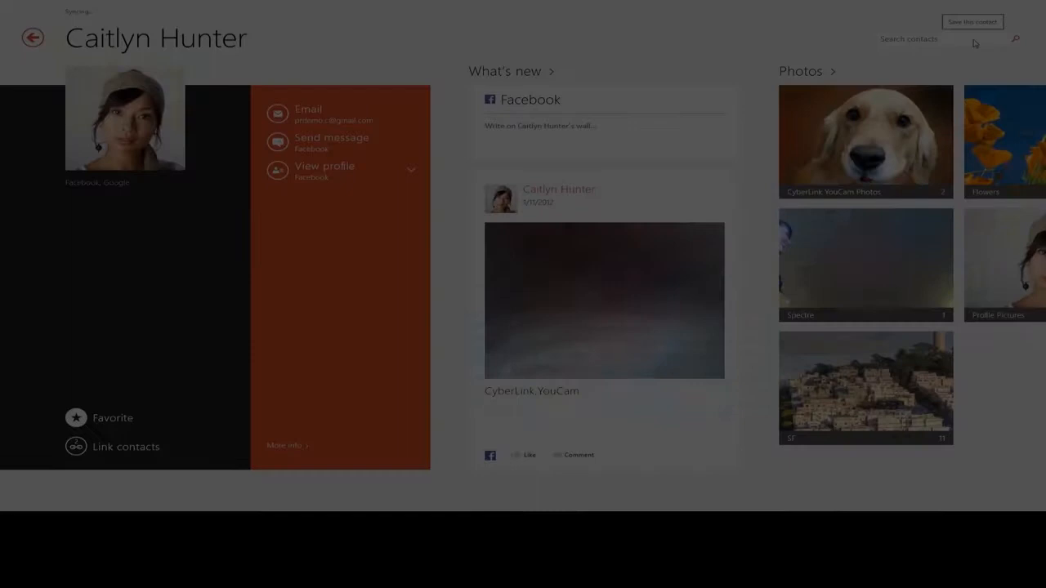
pyautogui.click(33, 40)
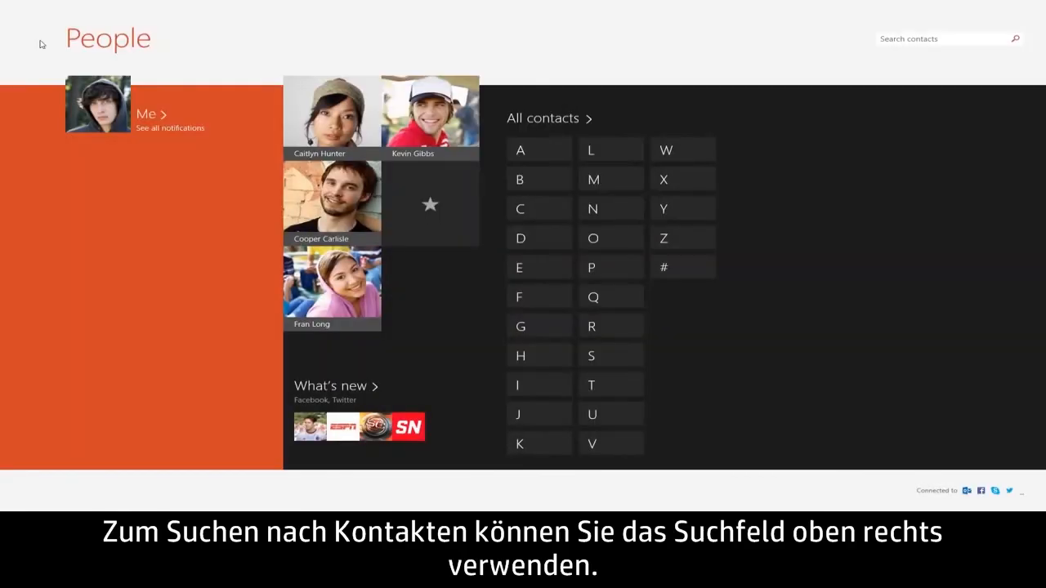
pyautogui.click(943, 38)
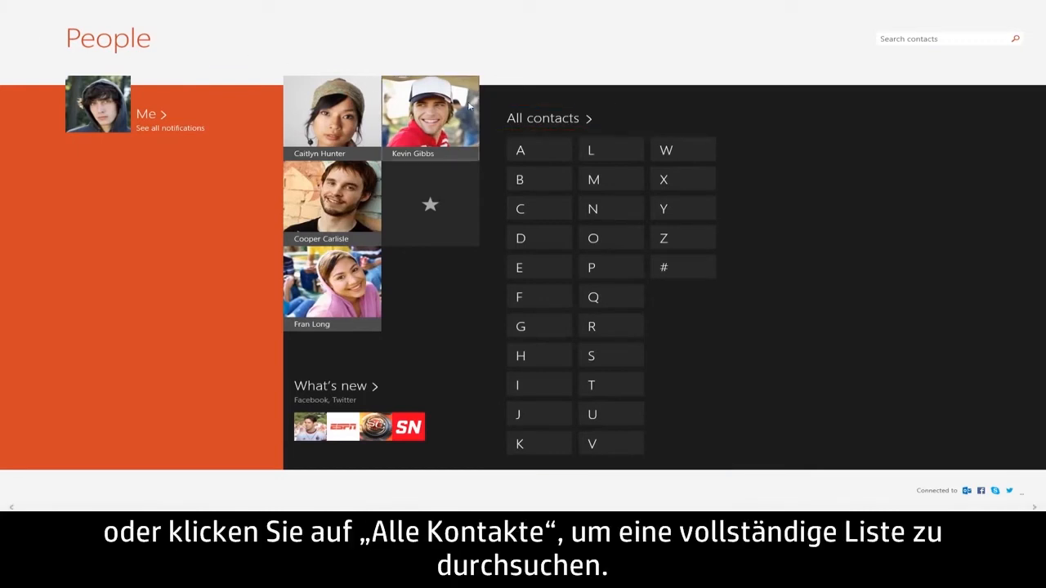
pyautogui.click(547, 118)
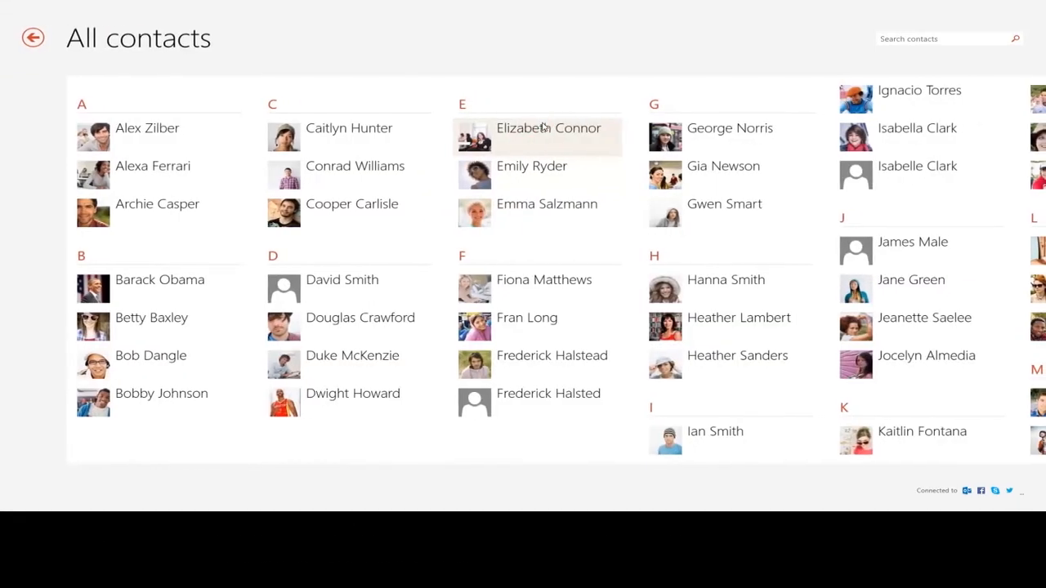
pyautogui.click(734, 221)
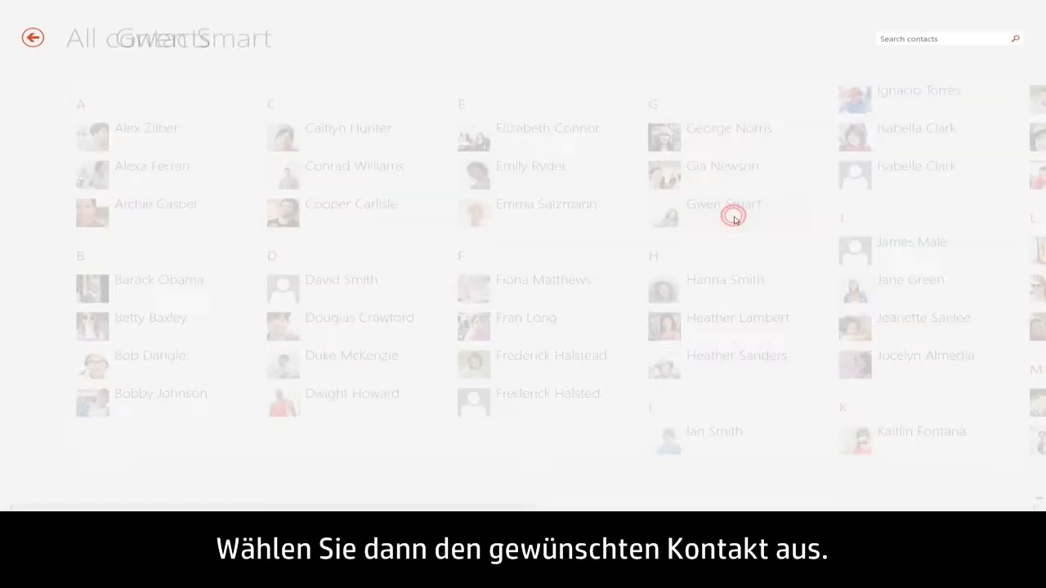
pyautogui.click(724, 204)
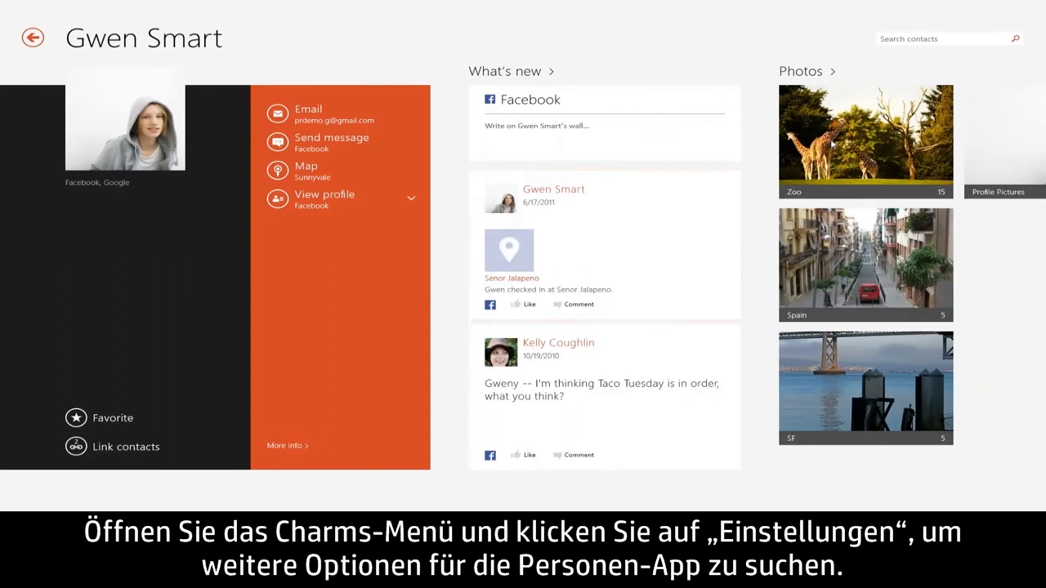
pyautogui.moveTo(1019, 14)
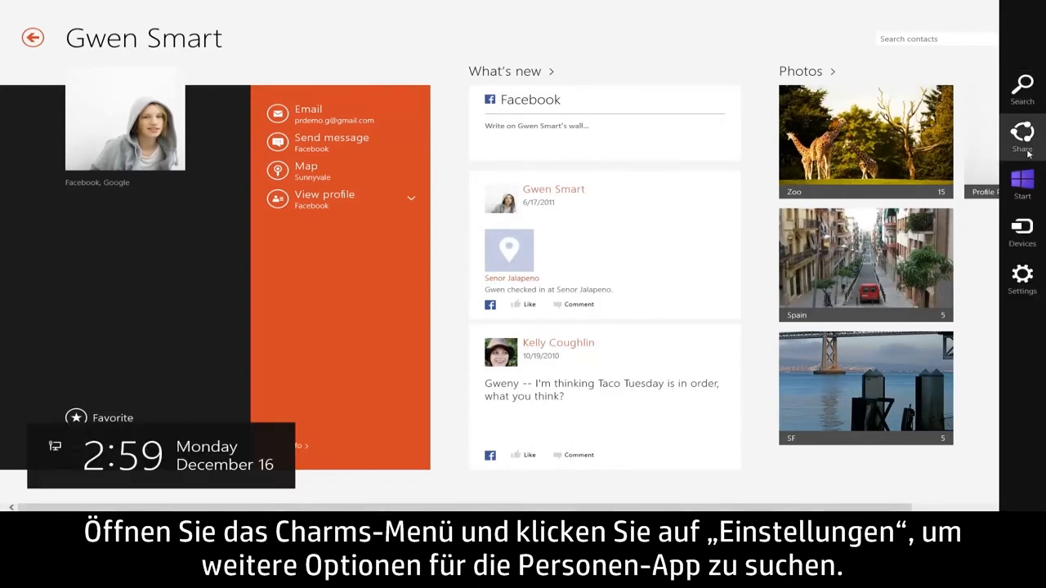
pyautogui.click(1022, 274)
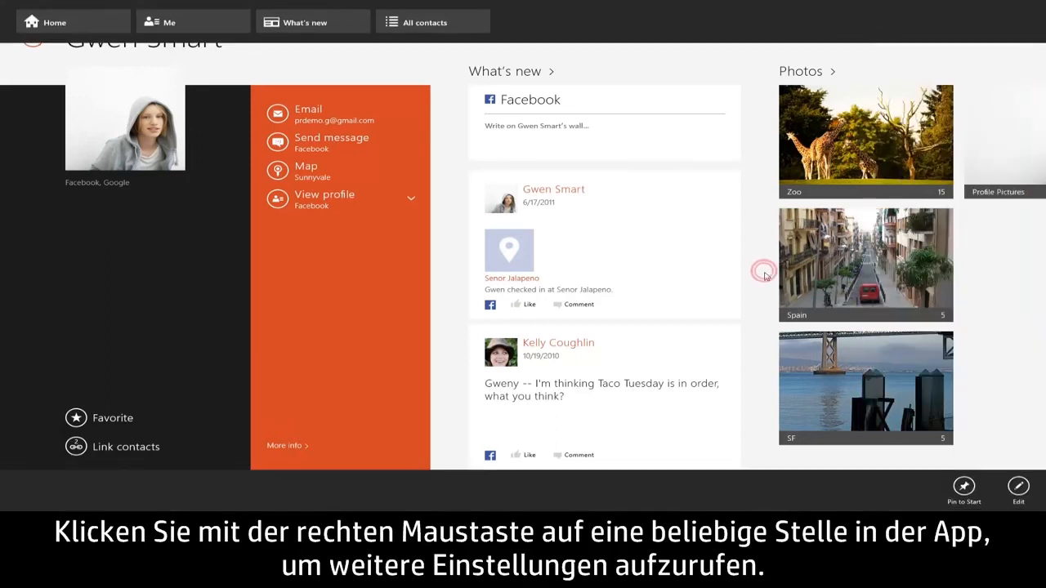
pyautogui.rightClick(765, 275)
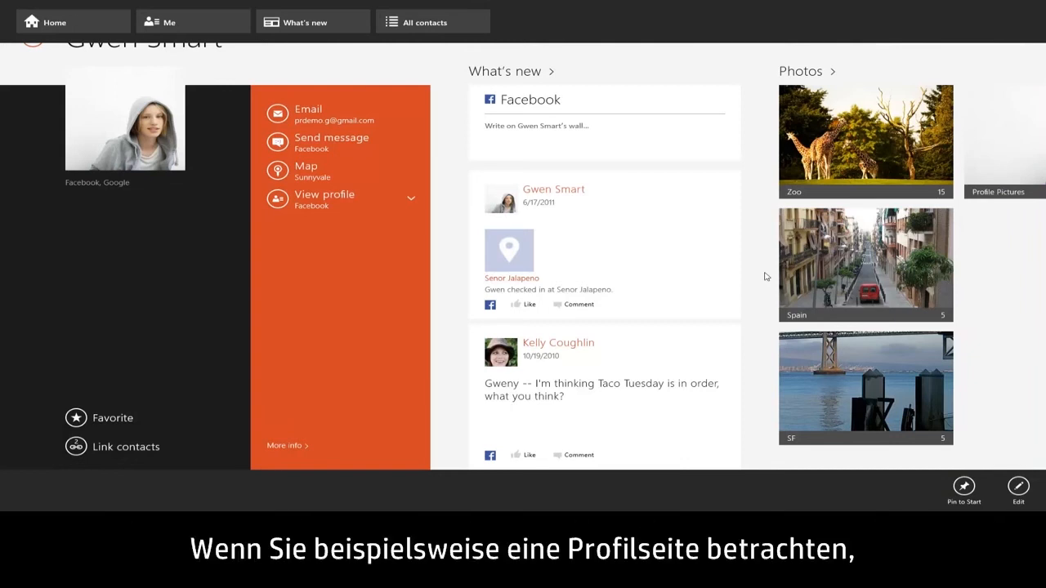
pyautogui.moveTo(769, 281)
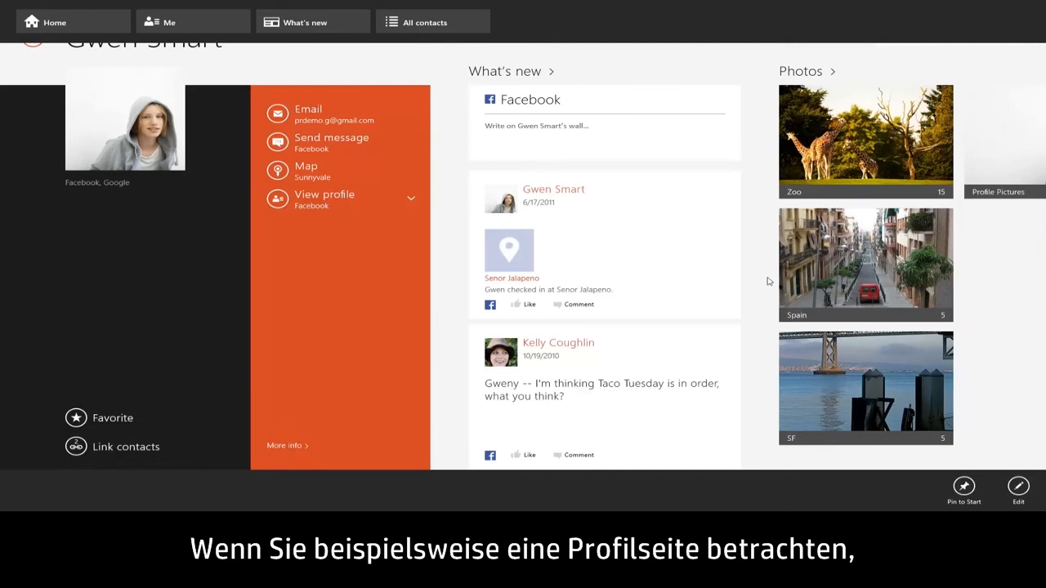
pyautogui.click(963, 486)
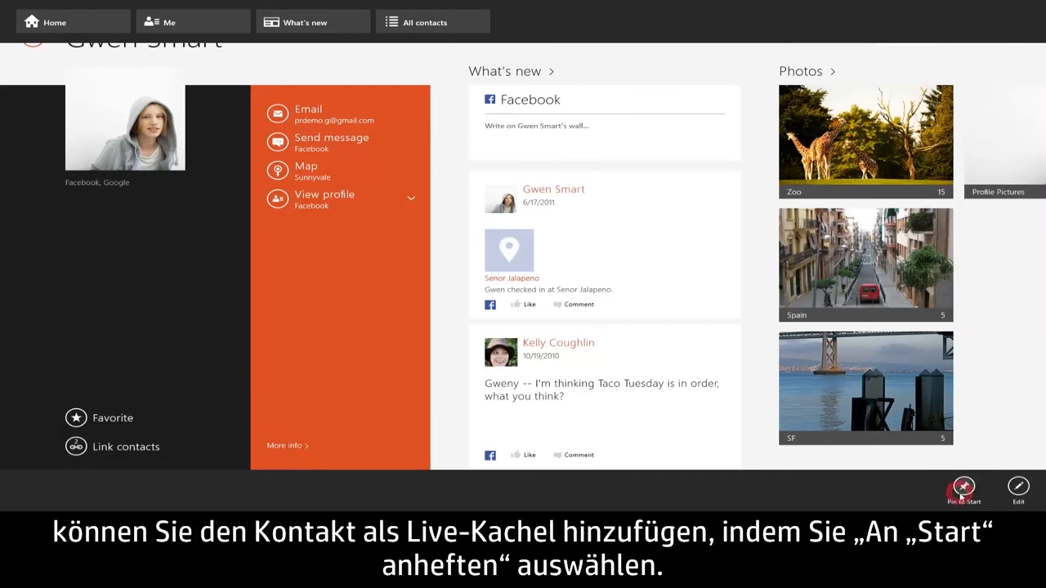
pyautogui.click(964, 487)
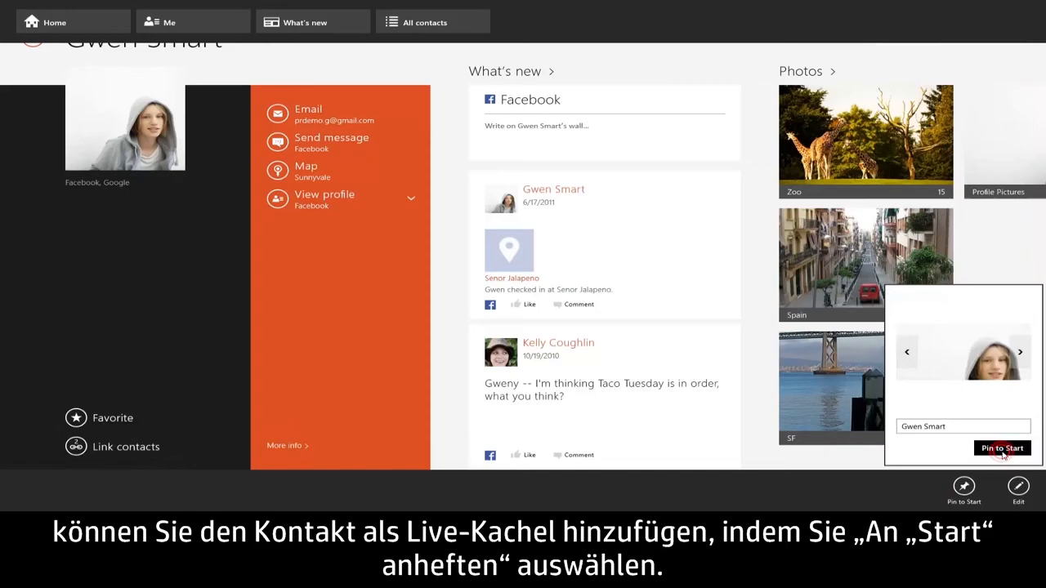
pyautogui.click(1002, 448)
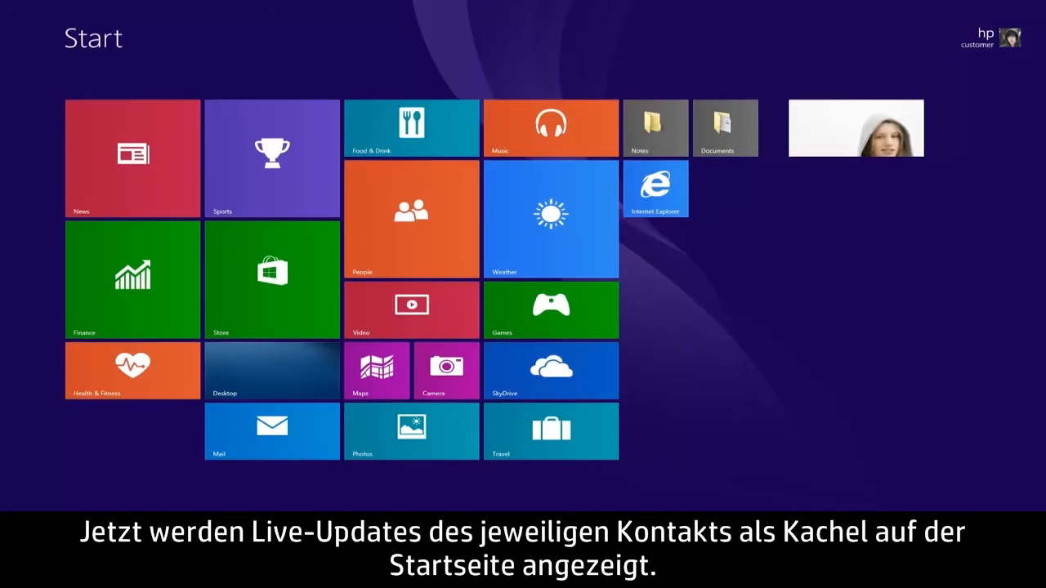
# Step: Share the YouTube Windows 8 video via People, drafting a Twitter post with its link
pyautogui.click(856, 129)
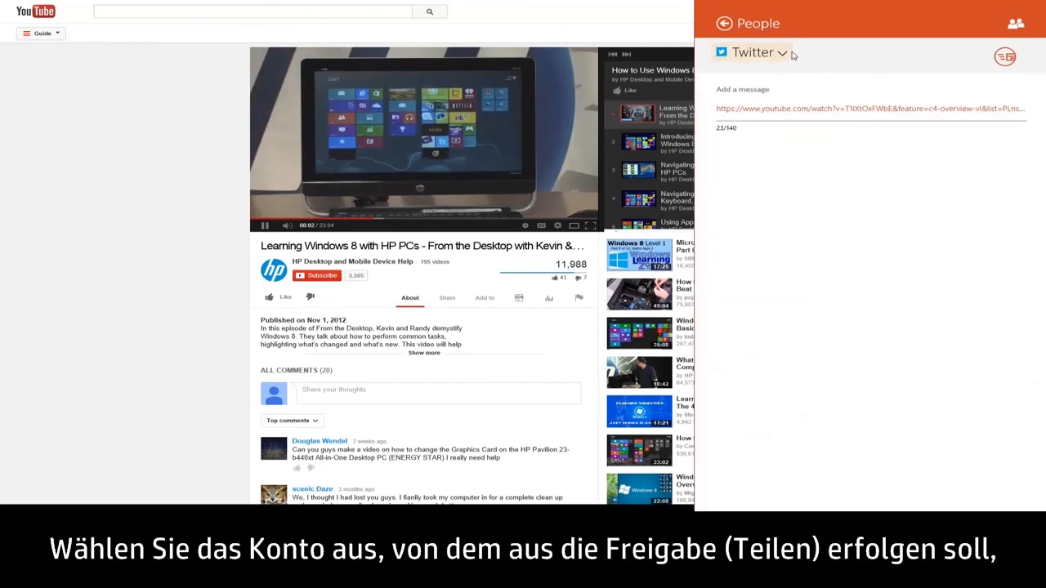
# Step: Switch the share account to Facebook, post 'Check out this video!', then open What's new
pyautogui.click(757, 52)
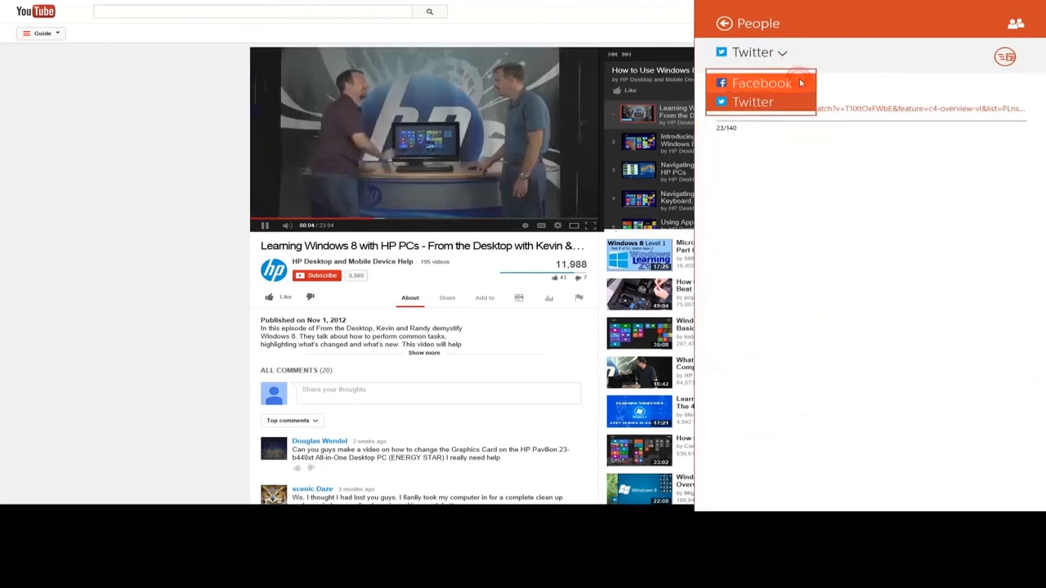
pyautogui.click(757, 82)
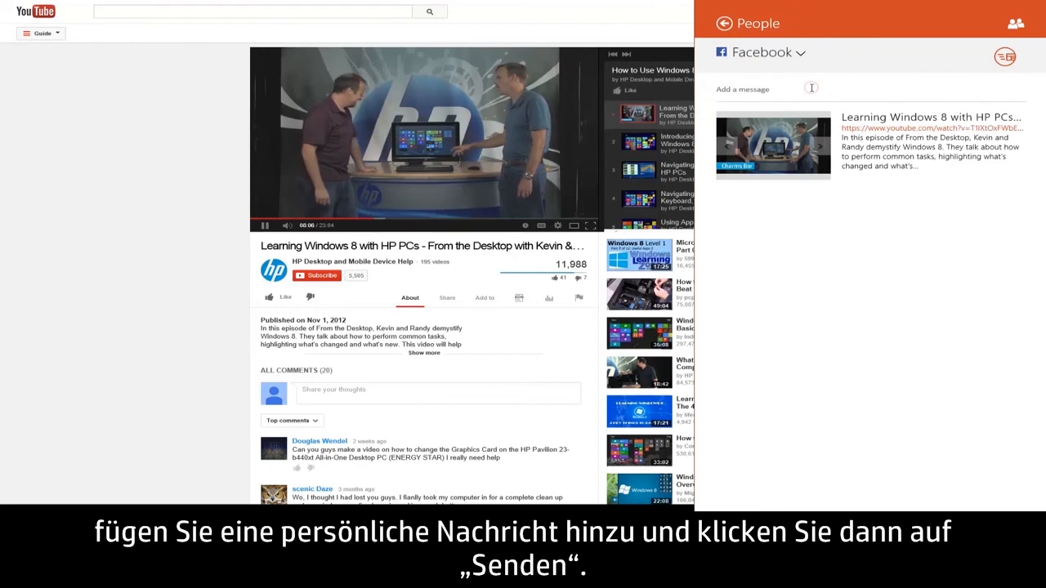
pyautogui.write('Check out this video!')
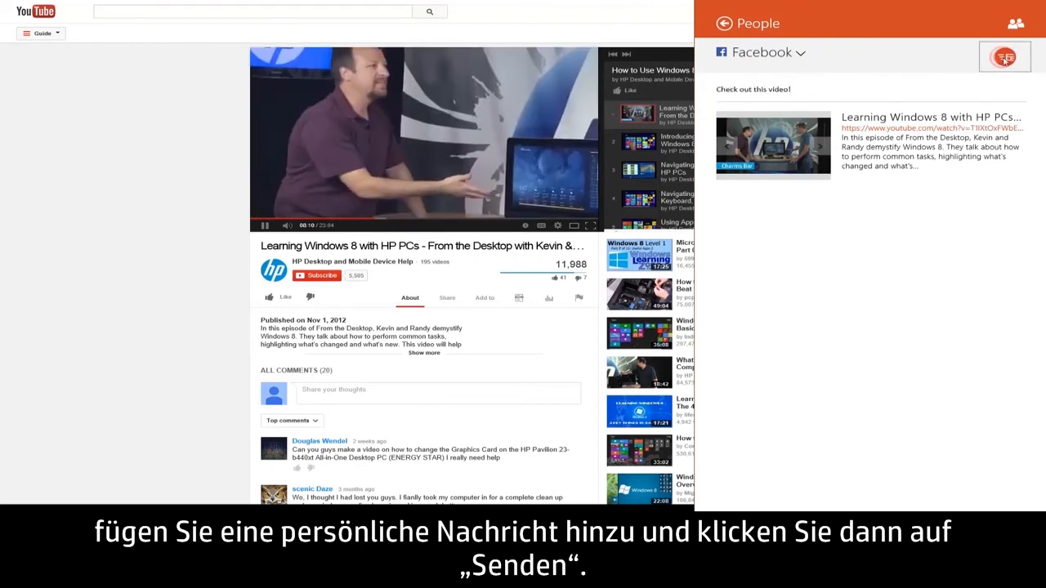
pyautogui.click(1006, 55)
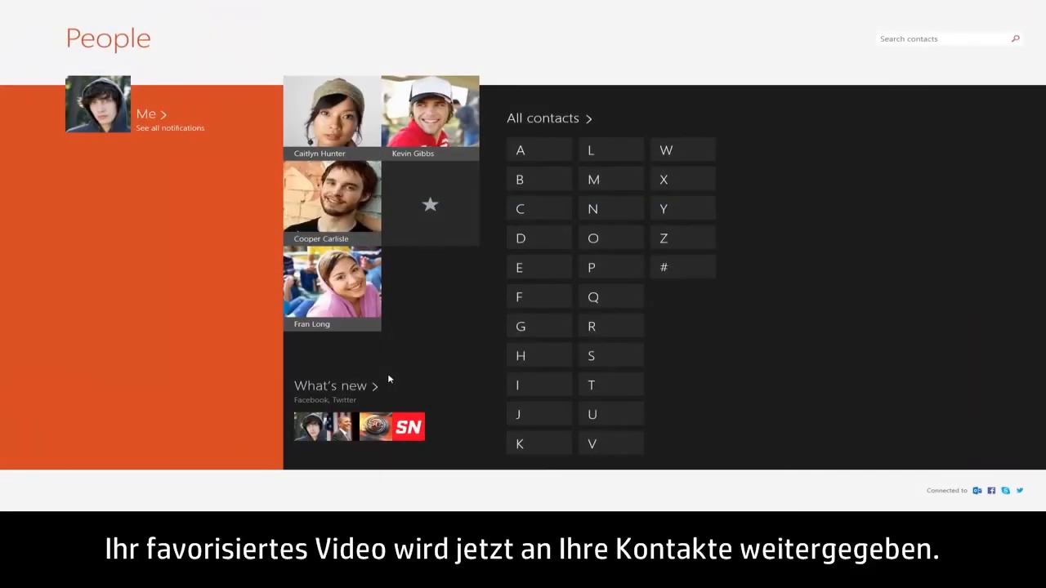
pyautogui.click(330, 386)
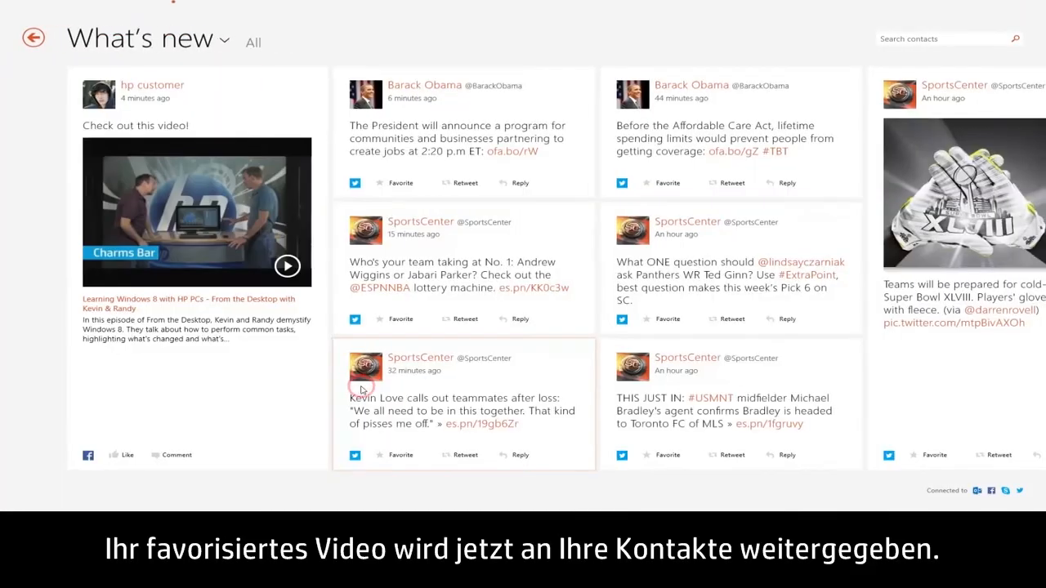